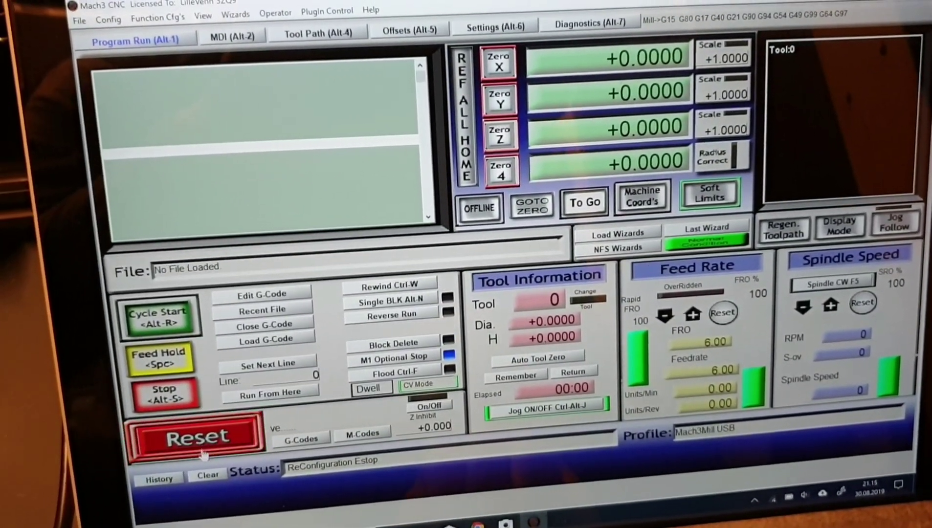
- Press the flashing red Reset button to clear Mach3's emergency stop
left_click(196, 449)
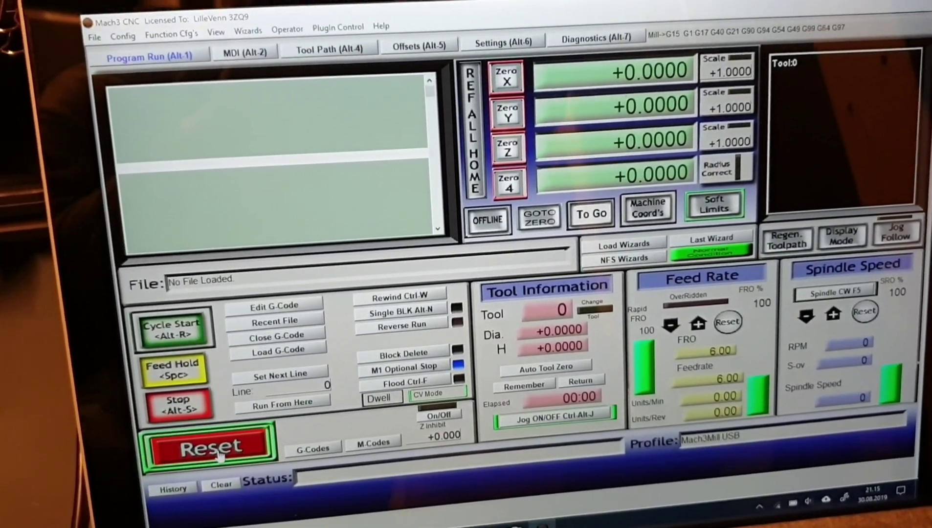